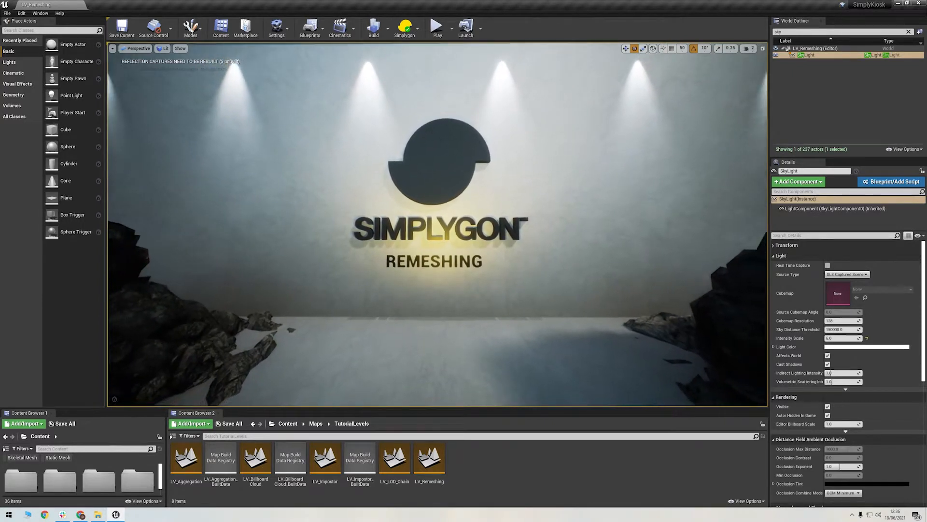
- Switch from the Unreal Simplygon Remeshing level to Maya with the 377,000-triangle rock scan
click(437, 25)
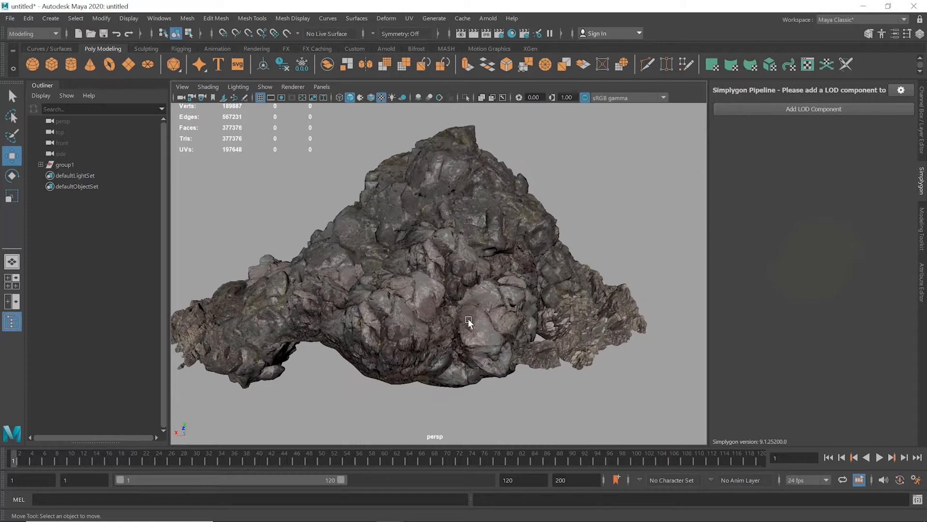
click(248, 331)
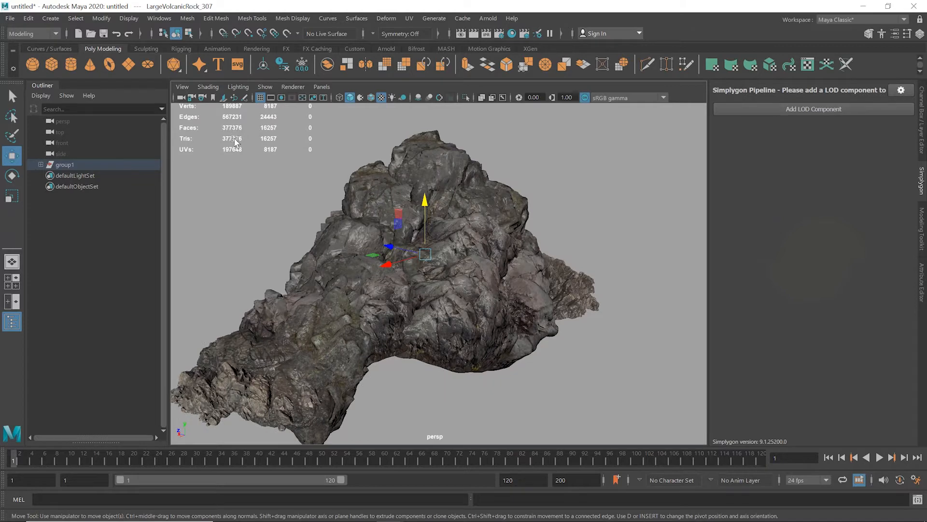
mouse_move(358, 238)
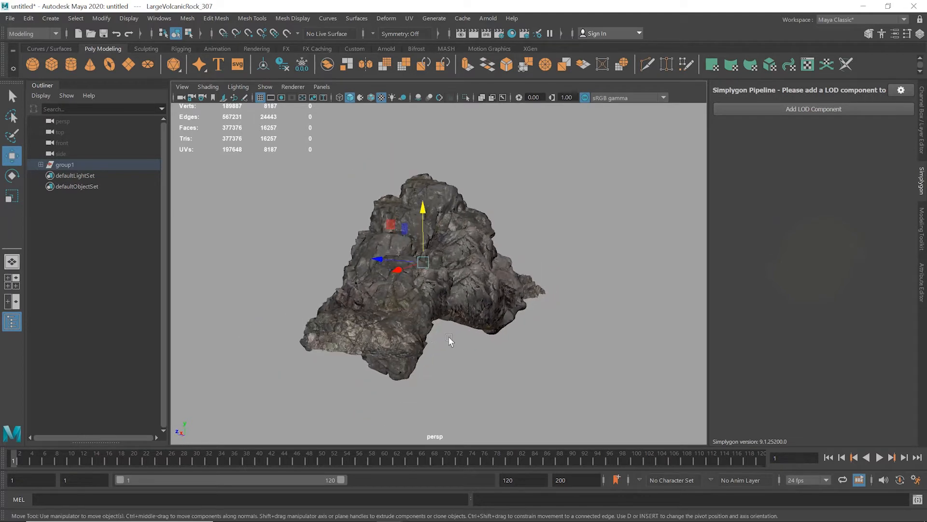
mouse_move(154, 122)
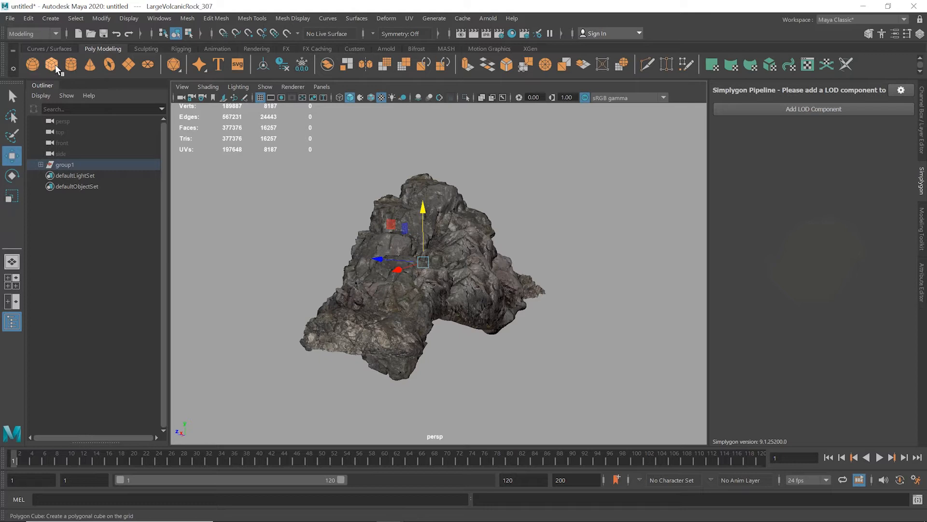
- Place a large flattened cube under the rock base and add it to set 'clipping'
click(51, 63)
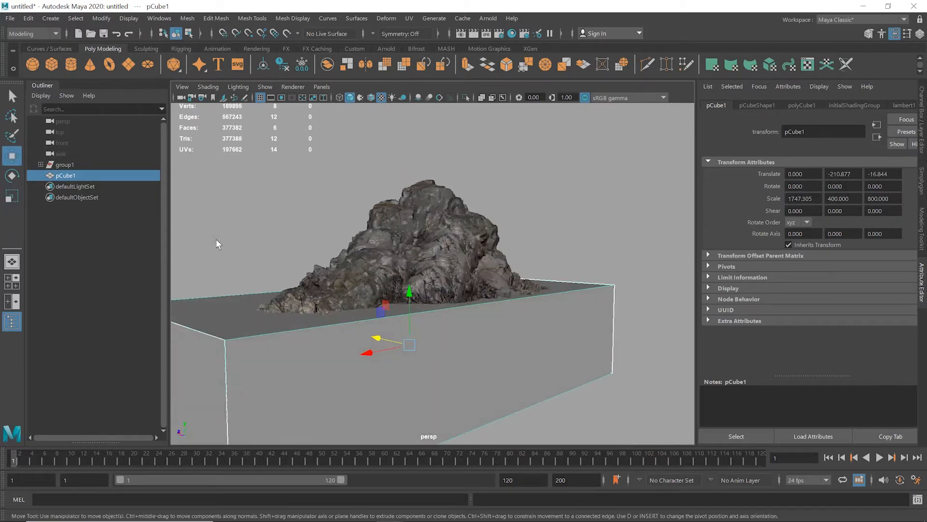
click(50, 18)
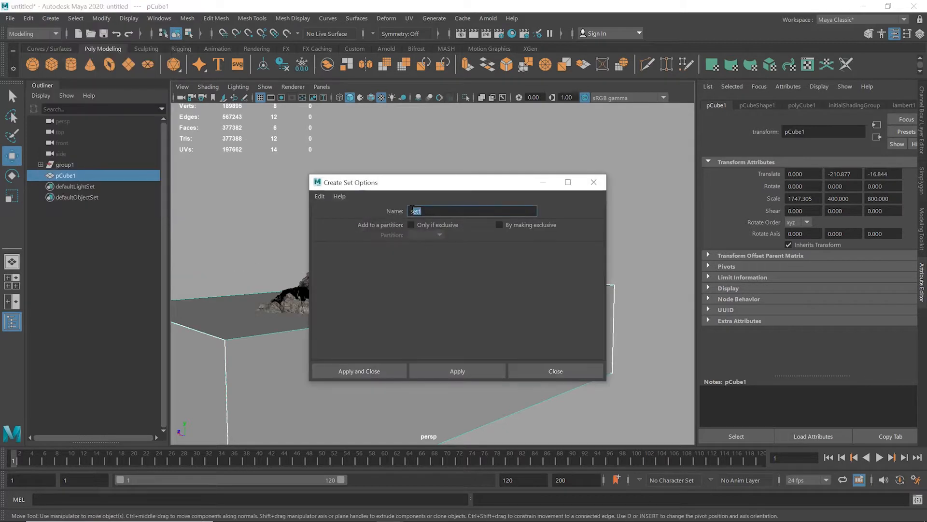
text(clippi)
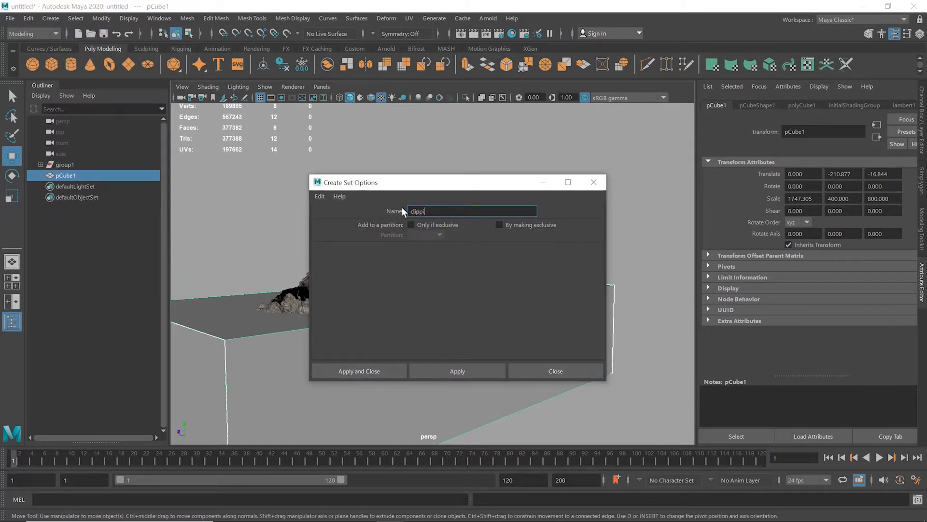
click(456, 371)
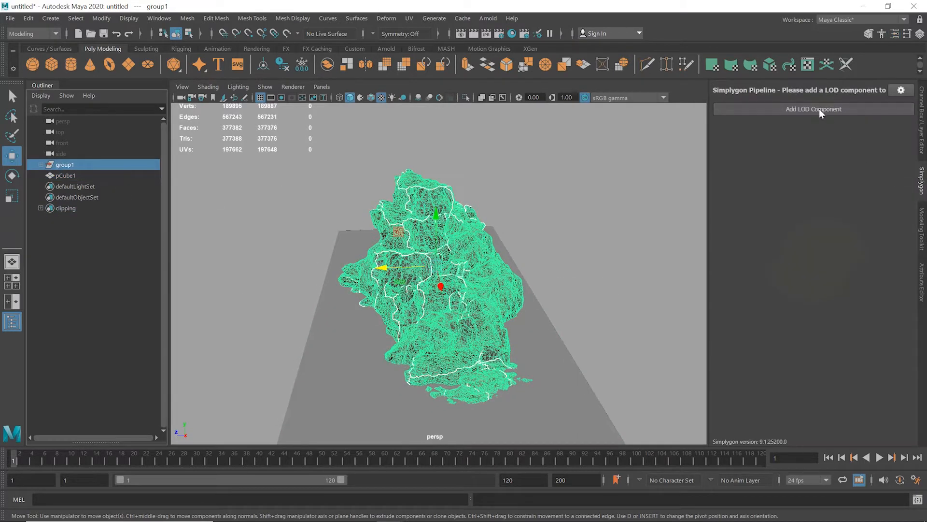
- Add an Advanced Remeshing LOD component with UseClippingGeometry on, using the clipping set
click(813, 109)
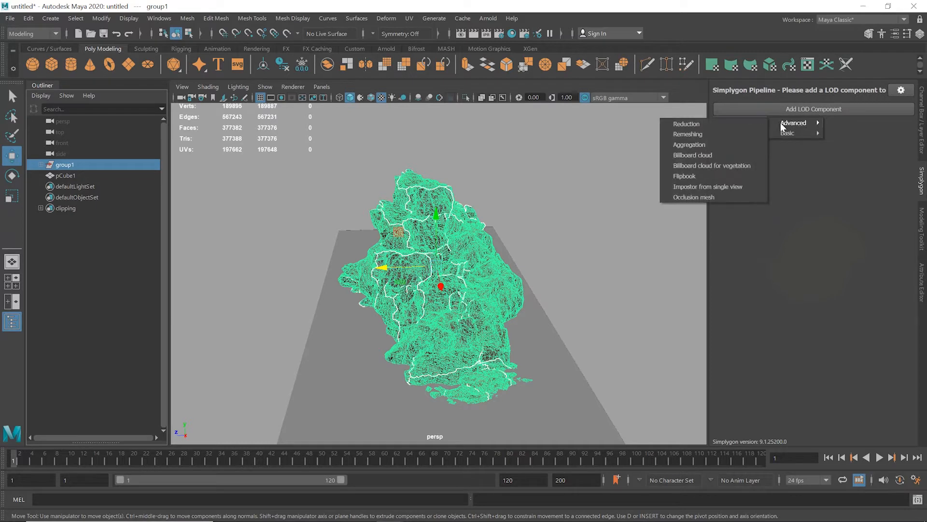
click(688, 134)
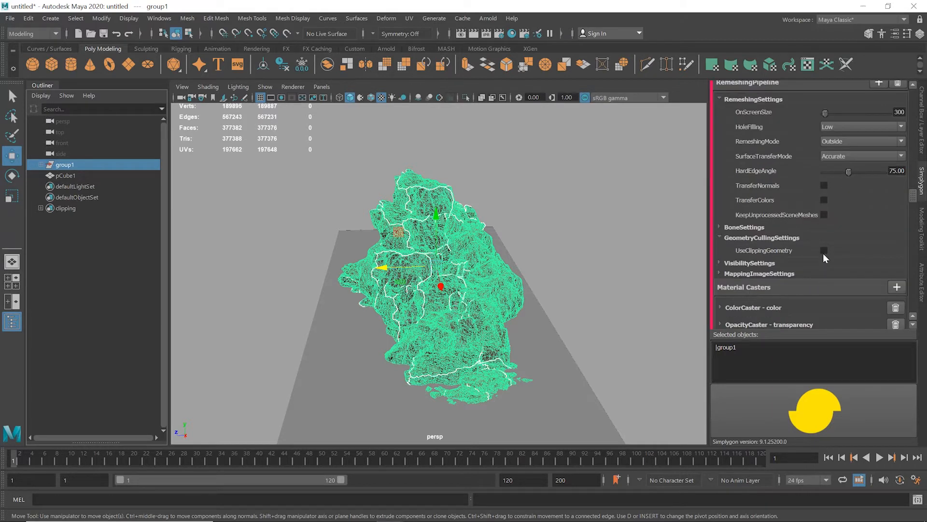
click(836, 250)
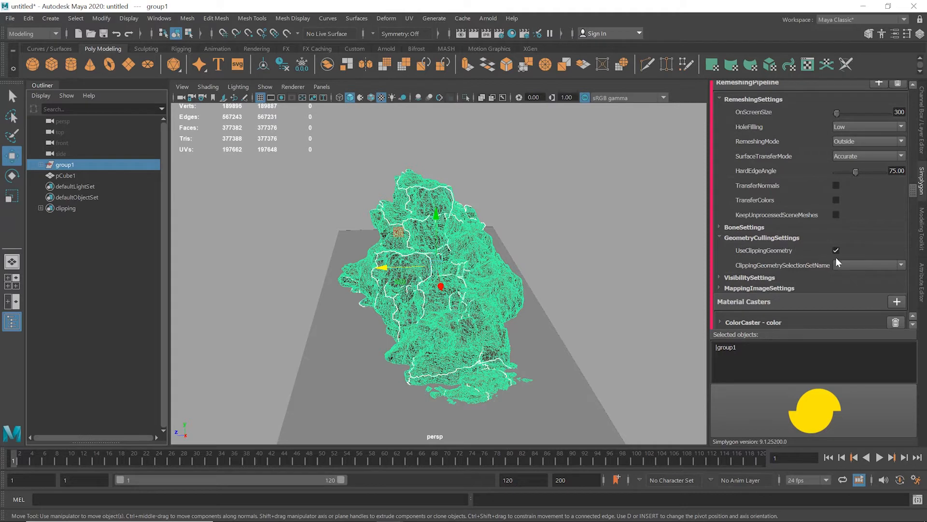
click(902, 265)
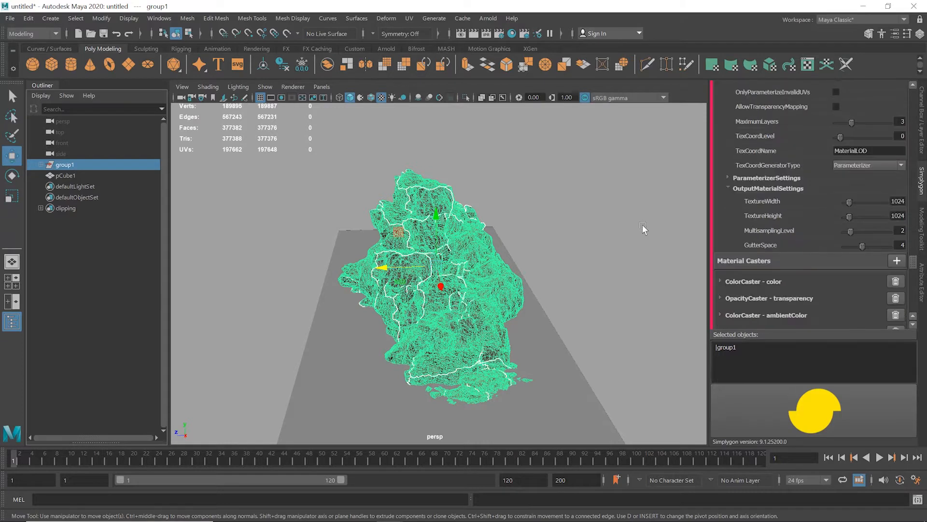
mouse_move(861, 257)
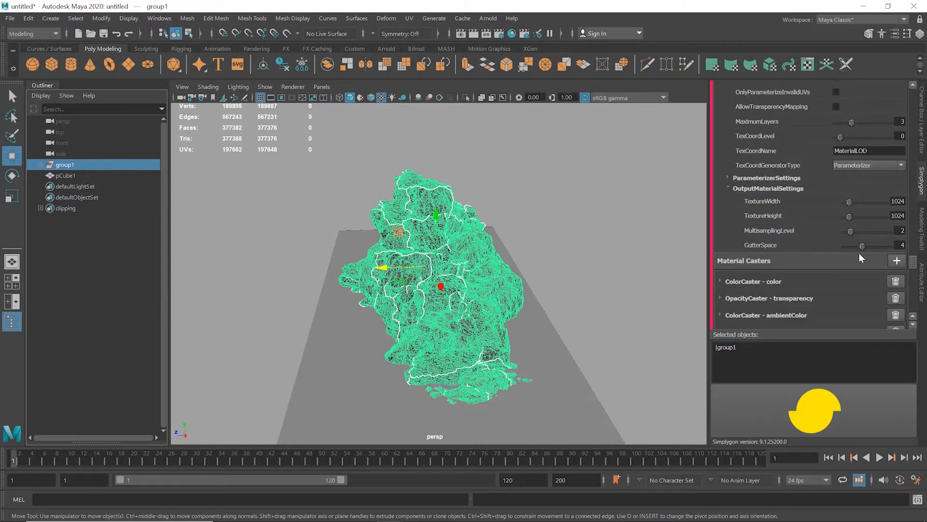
- Remove the transparency and incandescence casters, then run the remesh to produce LOD1
scroll(down, 3)
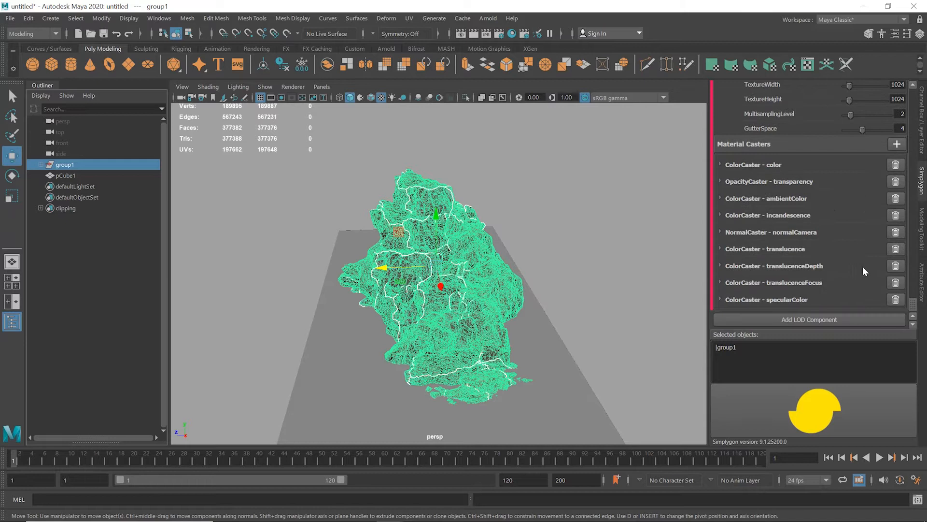
click(896, 182)
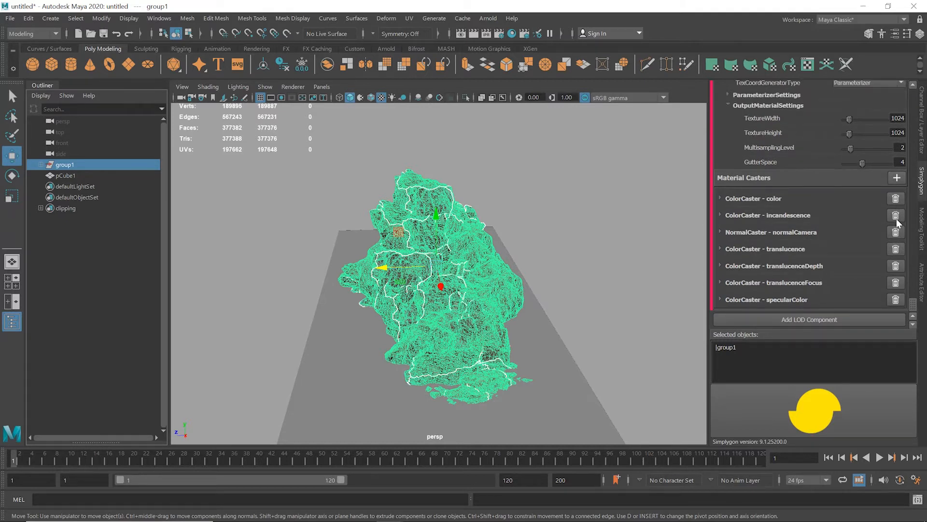
click(896, 214)
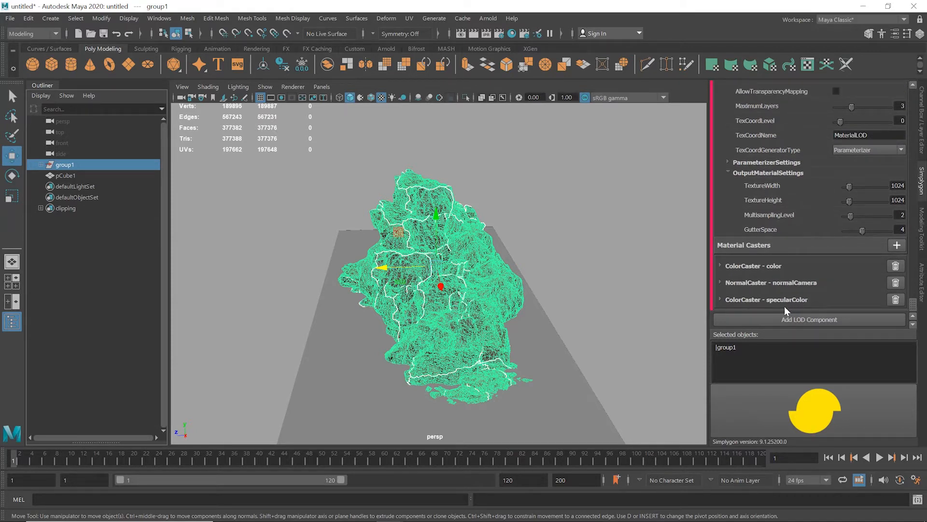
click(809, 319)
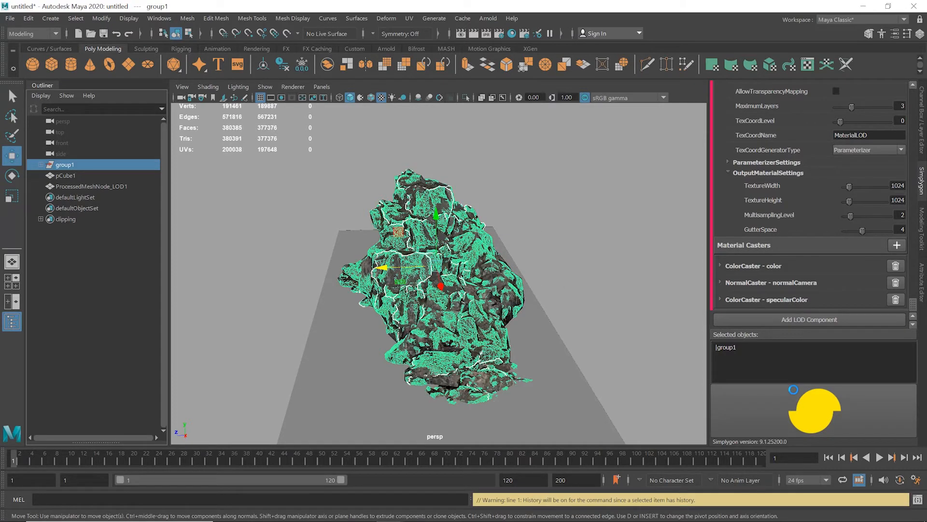
- Select ProcessedMeshNode_LOD1 and close the UV Editor to return to the perspective view
click(92, 185)
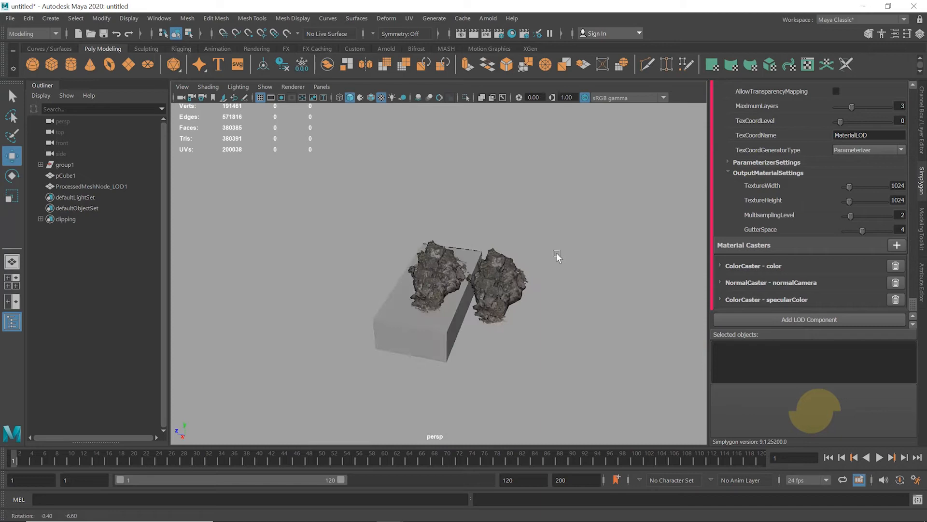
click(91, 185)
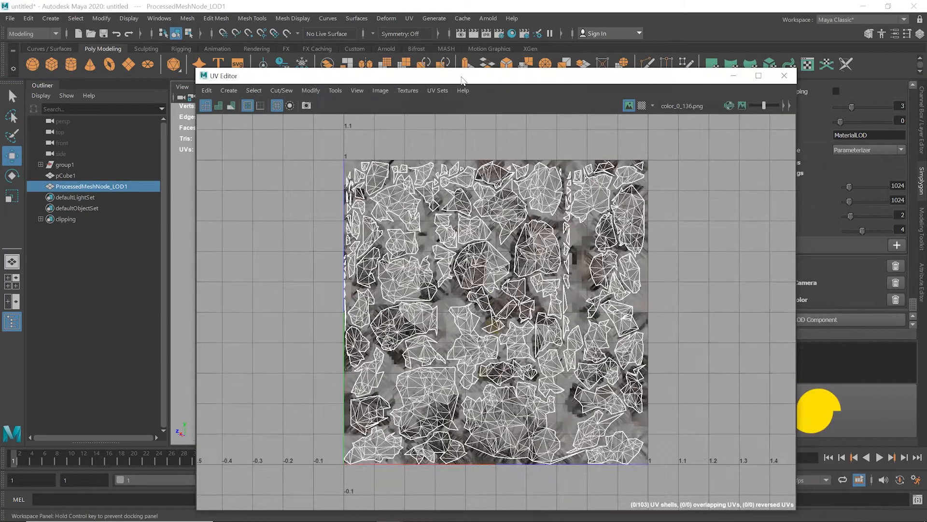
mouse_move(535, 144)
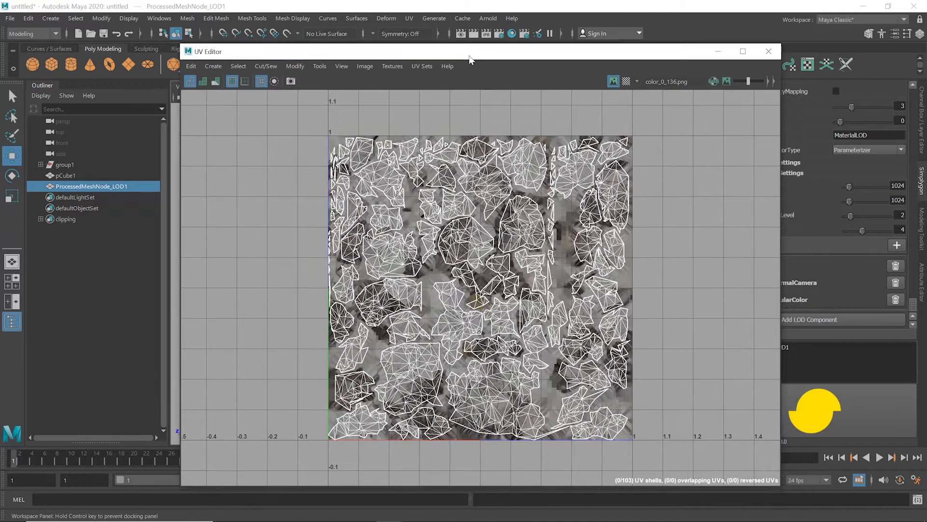
mouse_move(767, 52)
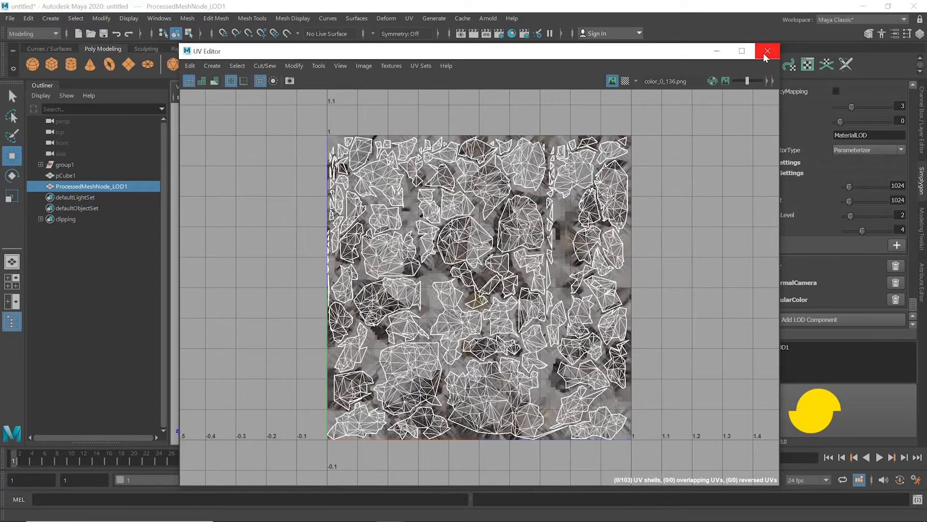
click(767, 50)
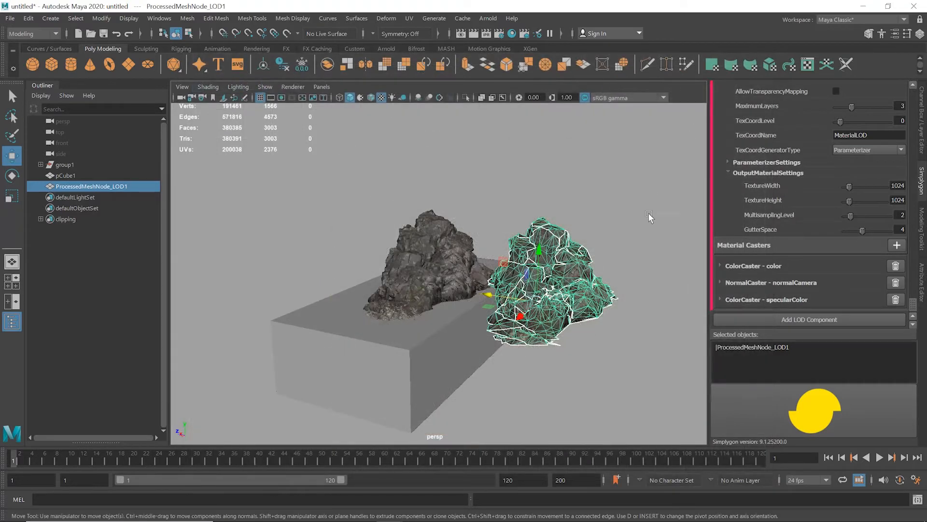
mouse_move(614, 255)
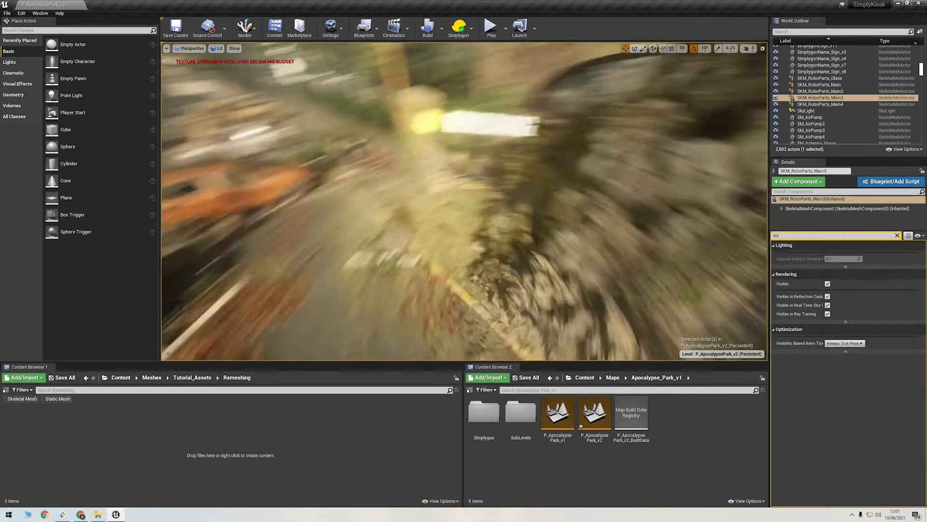
- Import remeshed_rockpile.fbx into the Remeshing folder, creating new materials
click(98, 513)
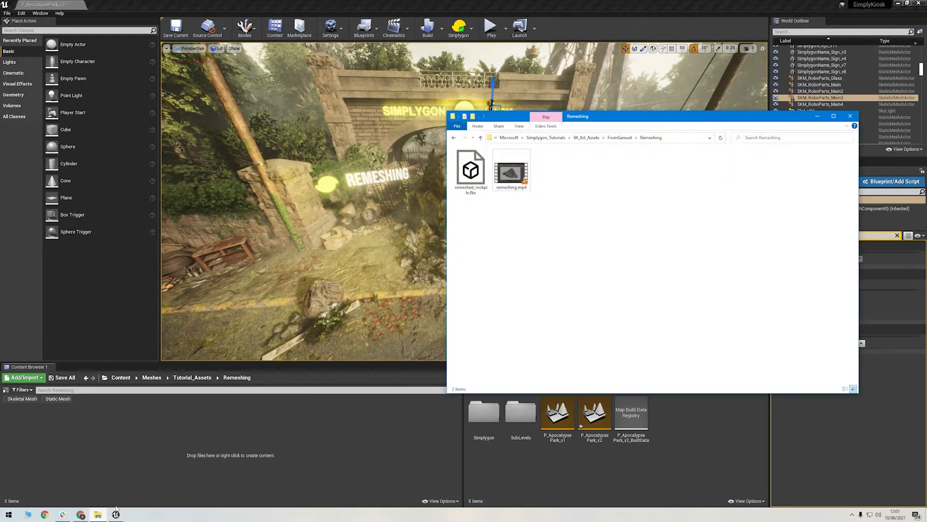
click(470, 168)
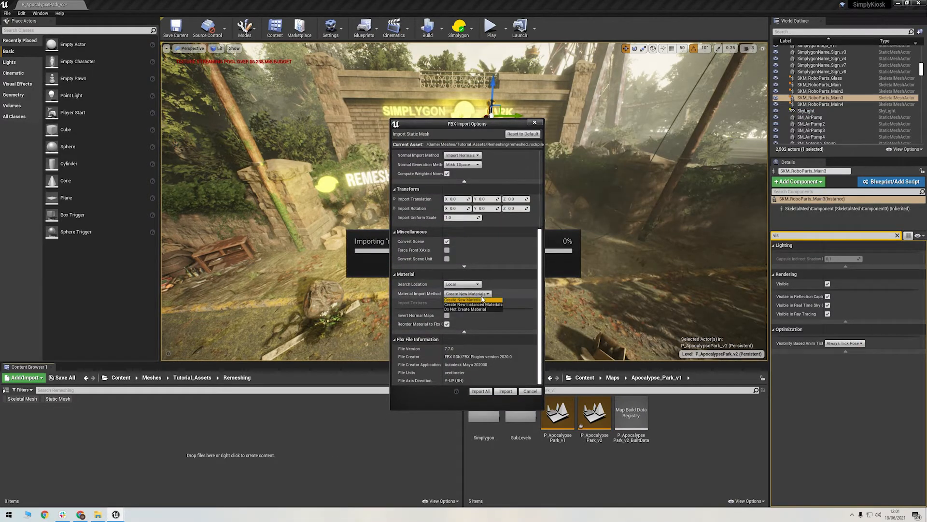
click(481, 391)
text(edit)
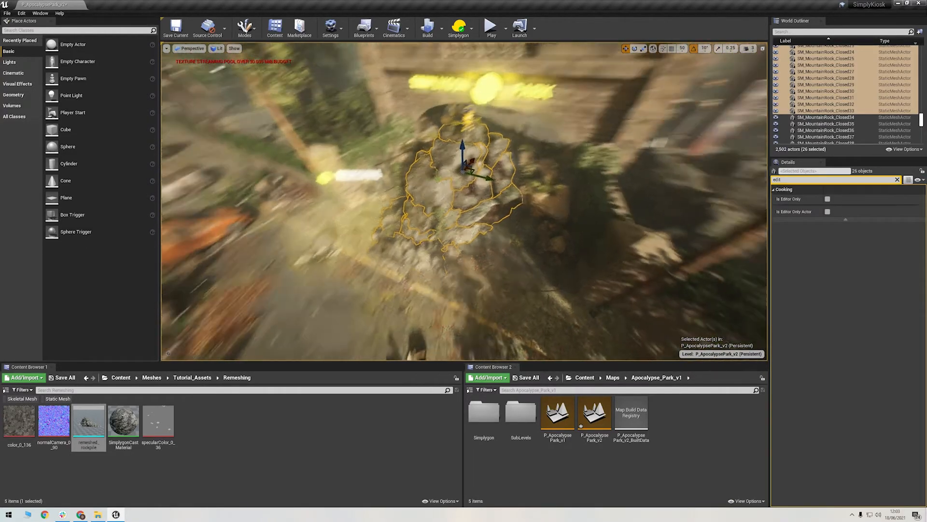
- Add a Z-axis cutting plane to the SimplygonClippingPlanesVisualizer found by searching 'clipp'
click(459, 28)
text(clipp)
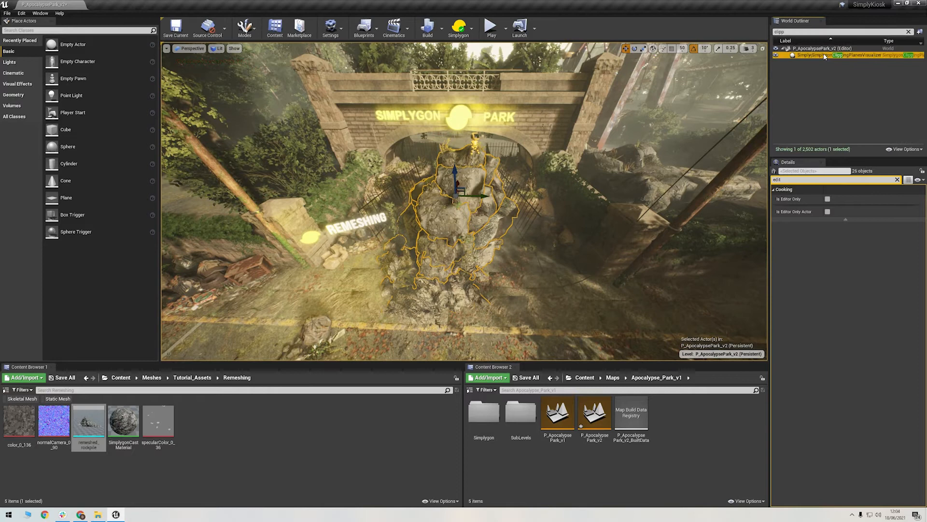
click(828, 53)
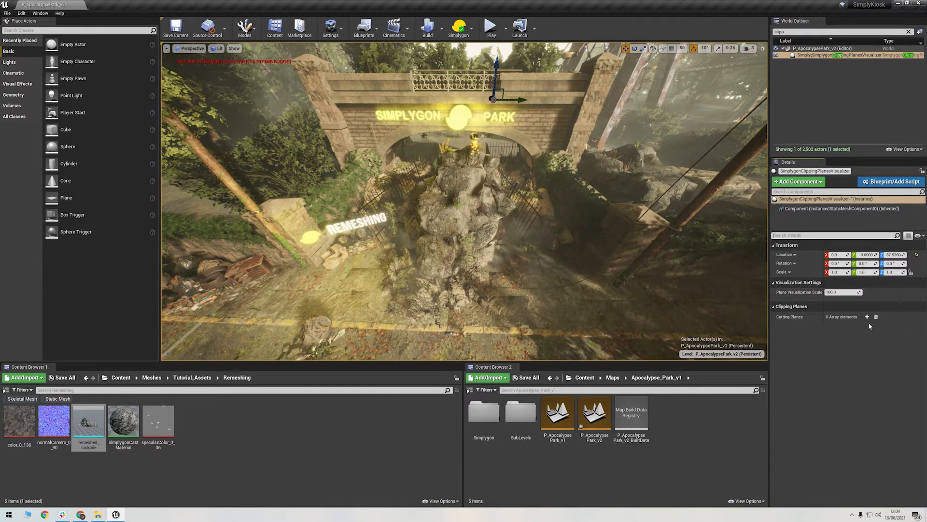
click(867, 316)
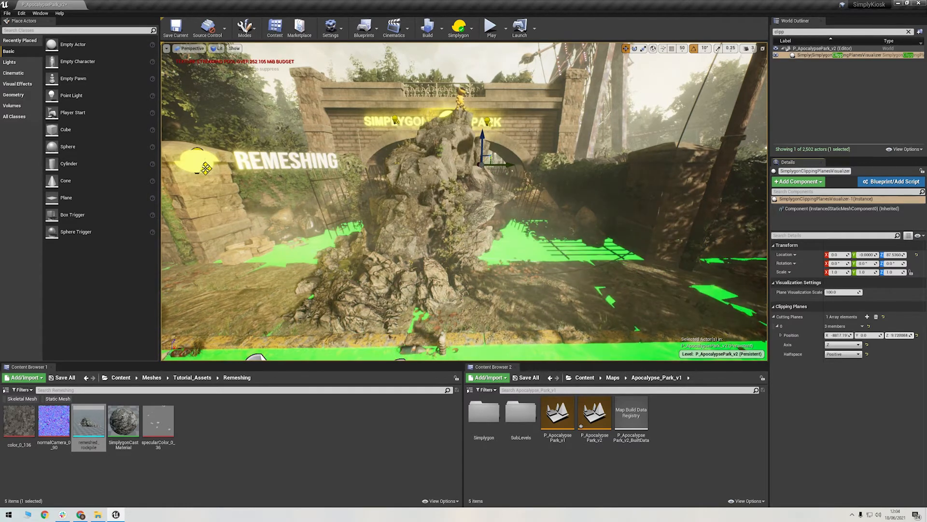
click(40, 13)
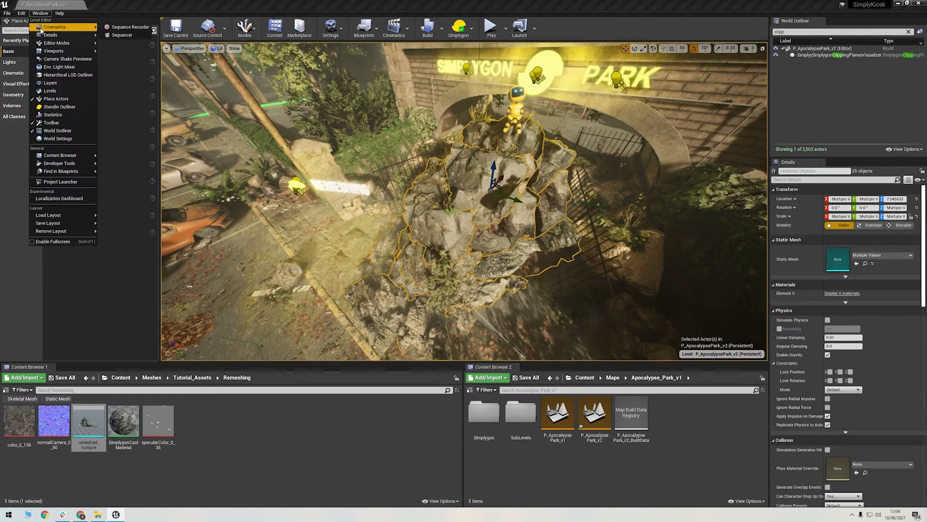
mouse_move(59, 106)
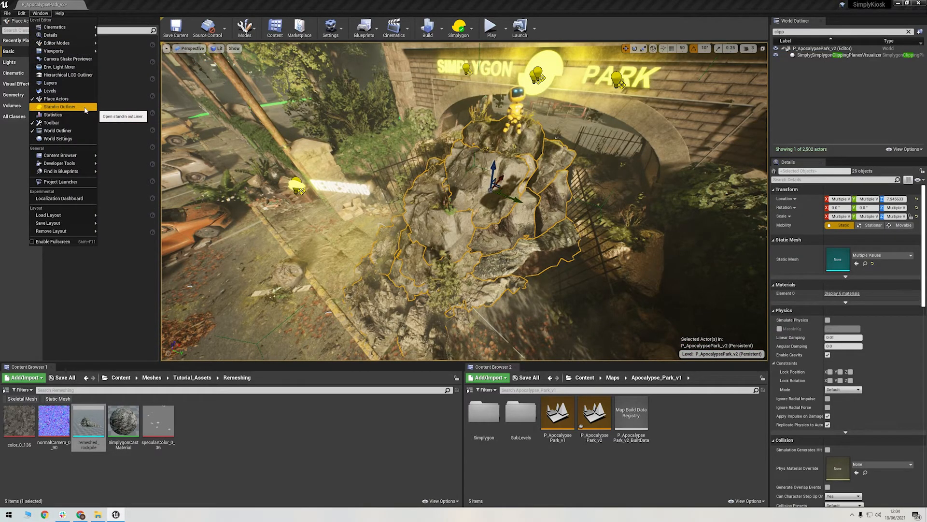
- Create a stand-in from the 26 rock meshes in the Standin Outliner and set its pipeline to Far
click(59, 106)
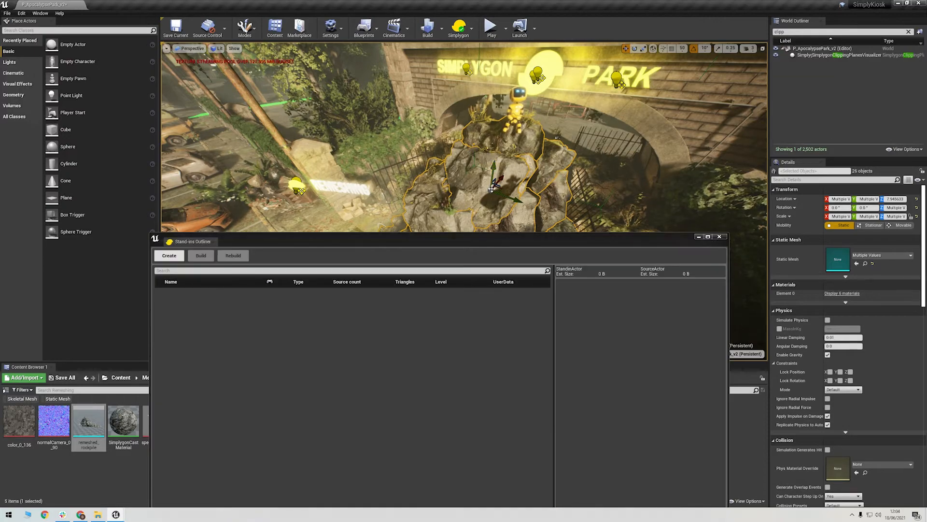
click(169, 255)
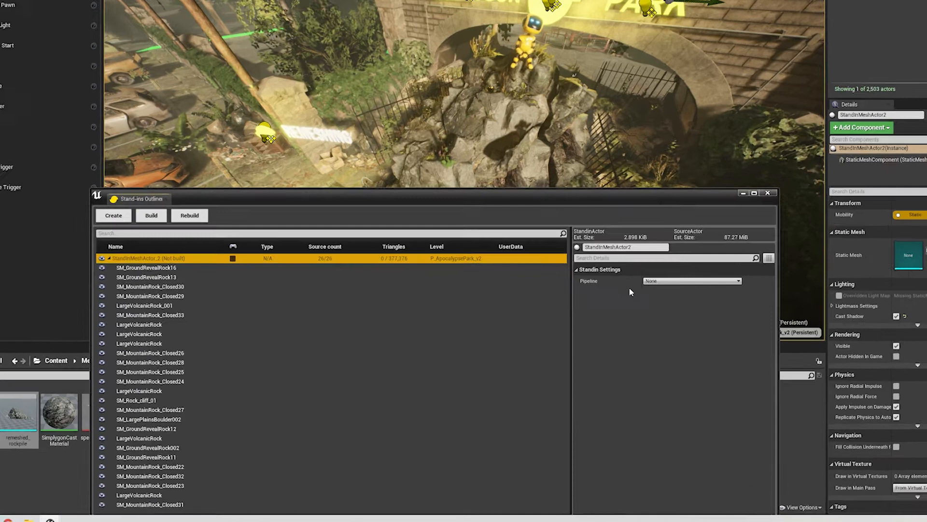
click(693, 280)
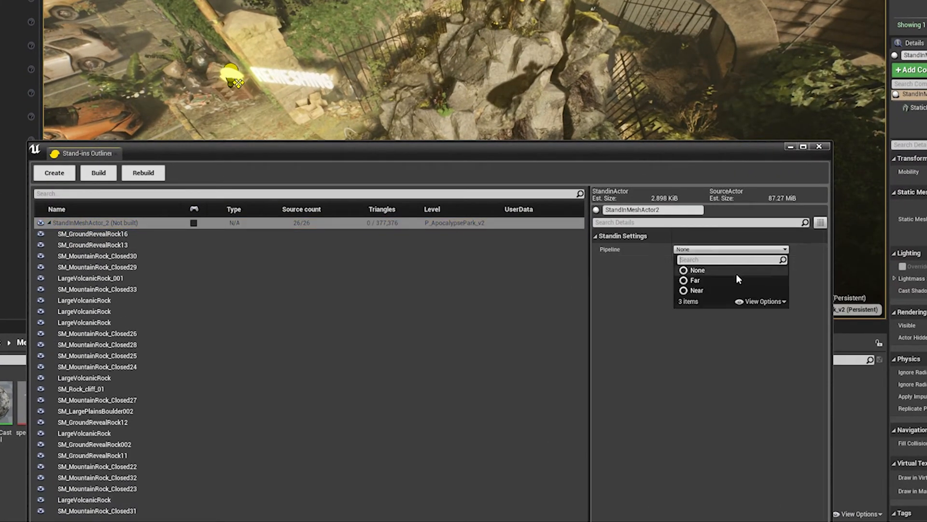
click(696, 280)
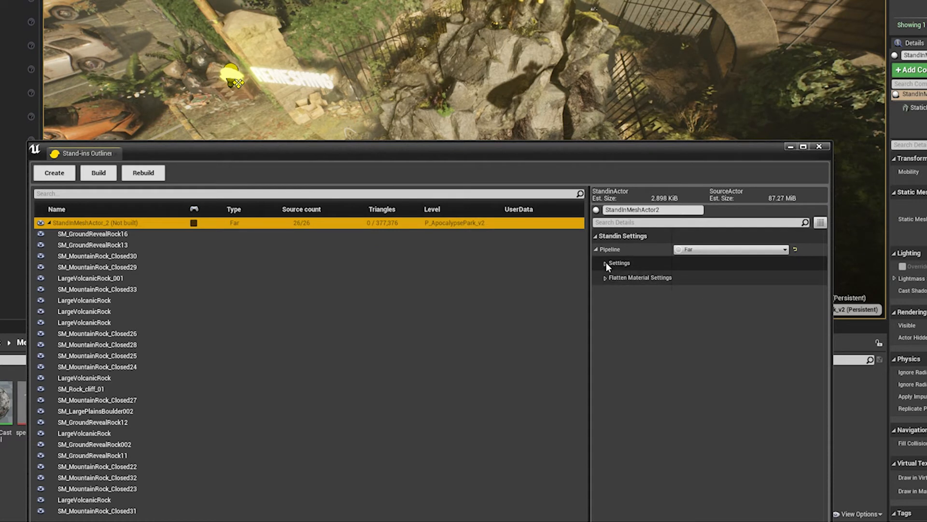
- Review the Use Clipping Planes and Mapping Image settings, then build the stand-in
click(606, 263)
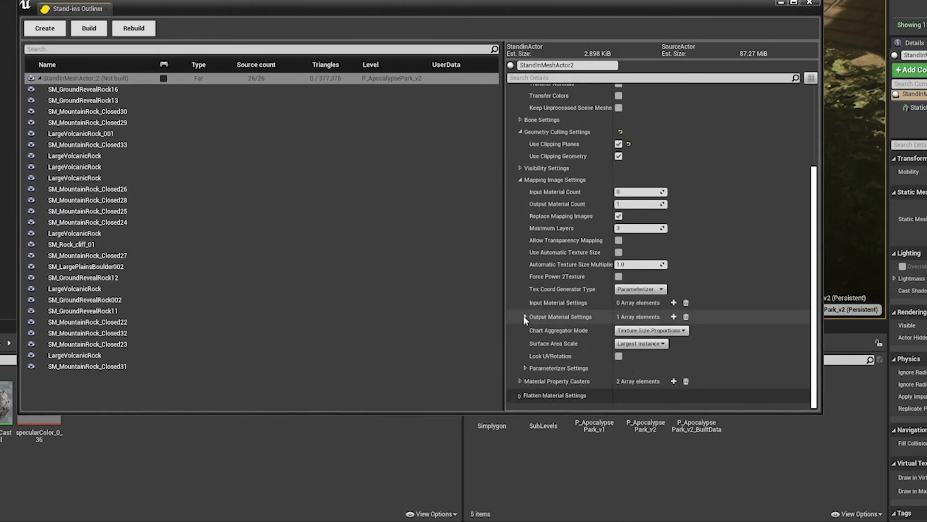
click(524, 317)
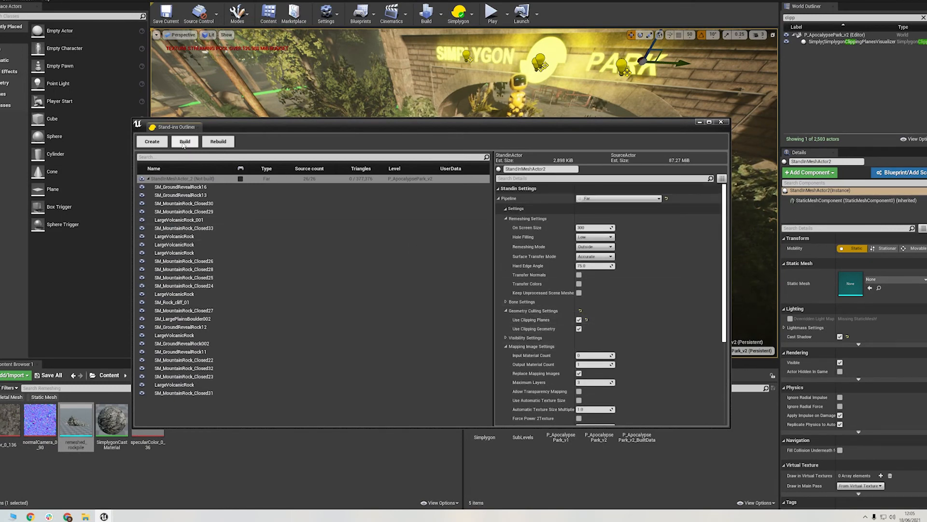
click(185, 148)
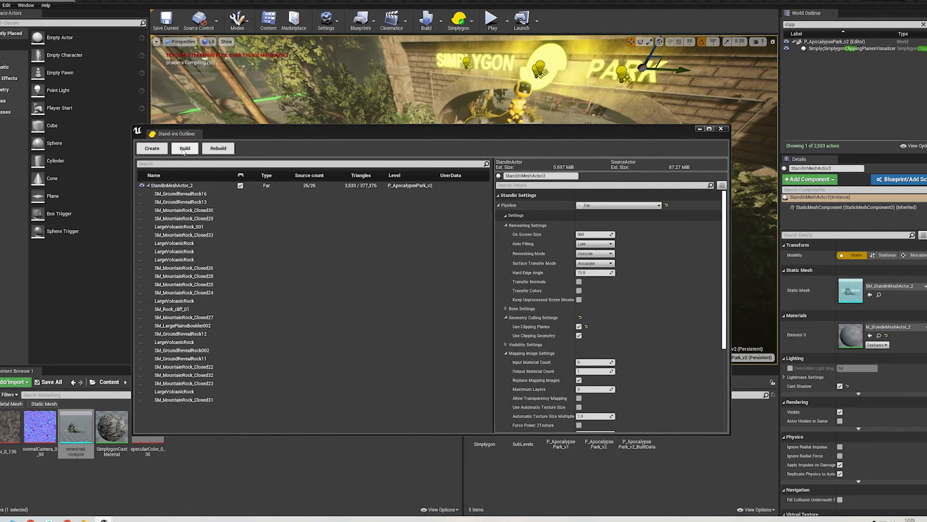